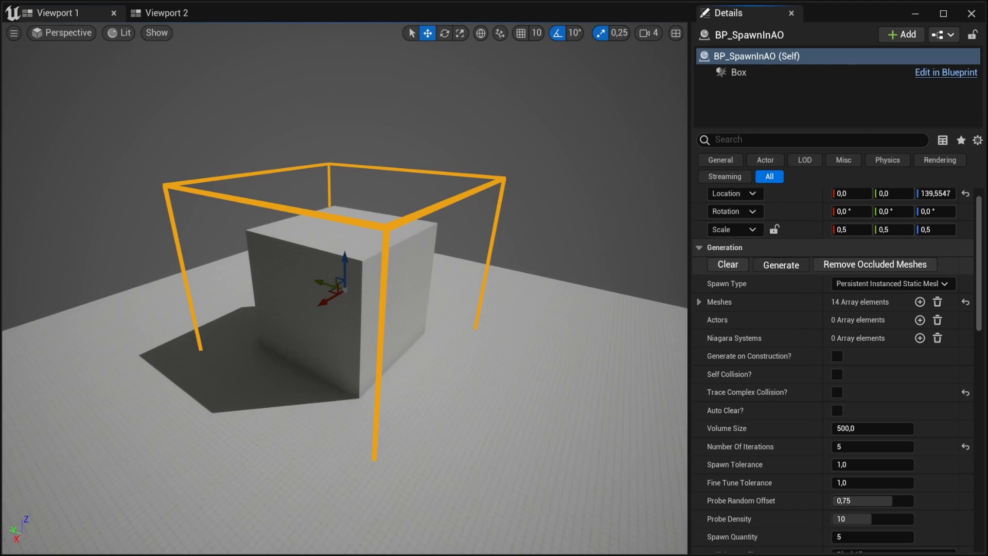
- Generate bushes clustered around the grey cube's base inside the BP_SpawnInAO volume
left_click(780, 265)
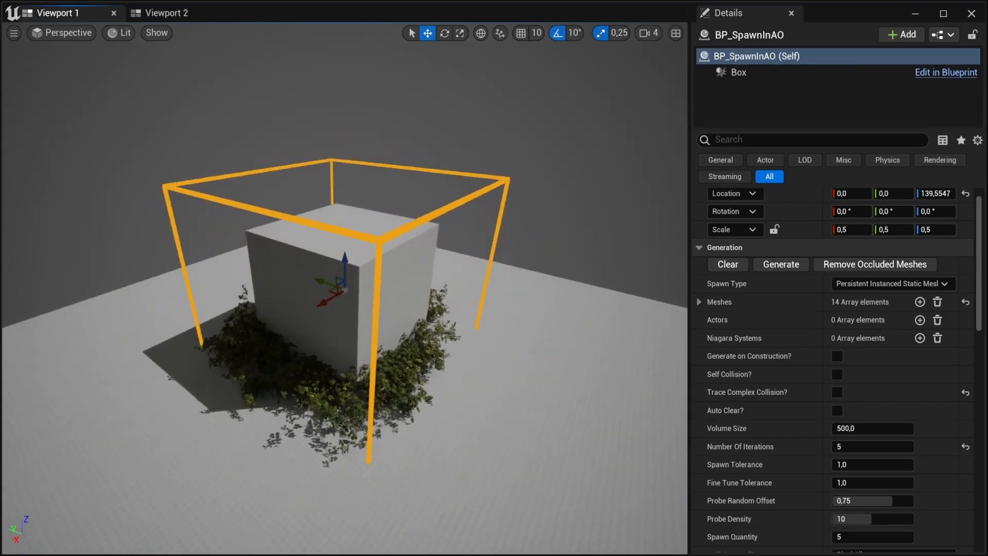
- Set Ground Slope Angle to -1,0 under Placement and regenerate denser bushes climbing the cube
scroll("down", 3)
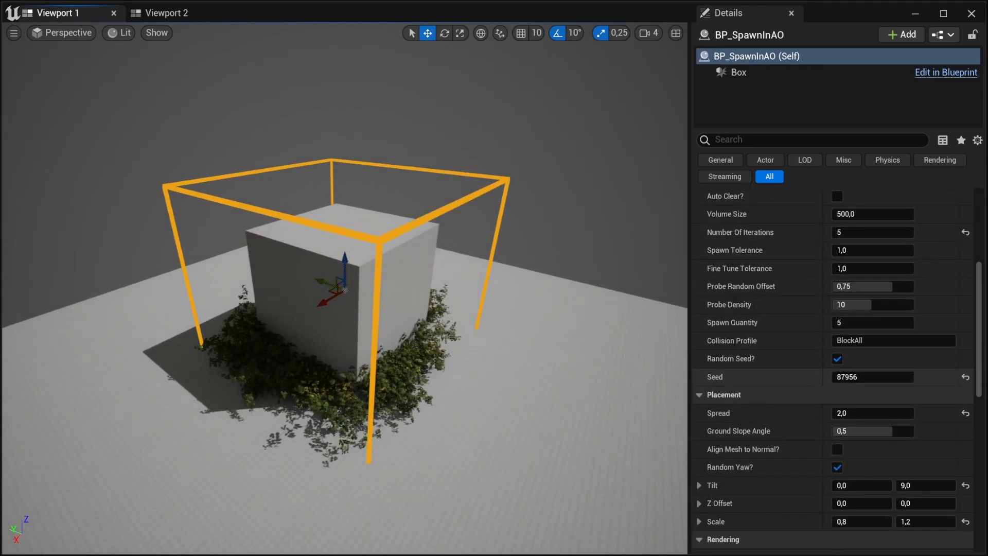
scroll("down", 3)
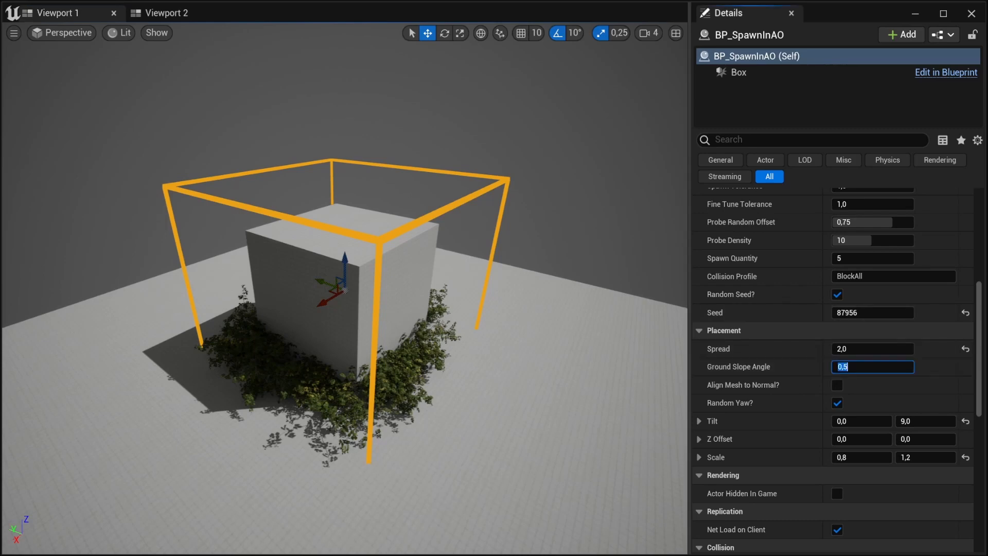
type("-1,0")
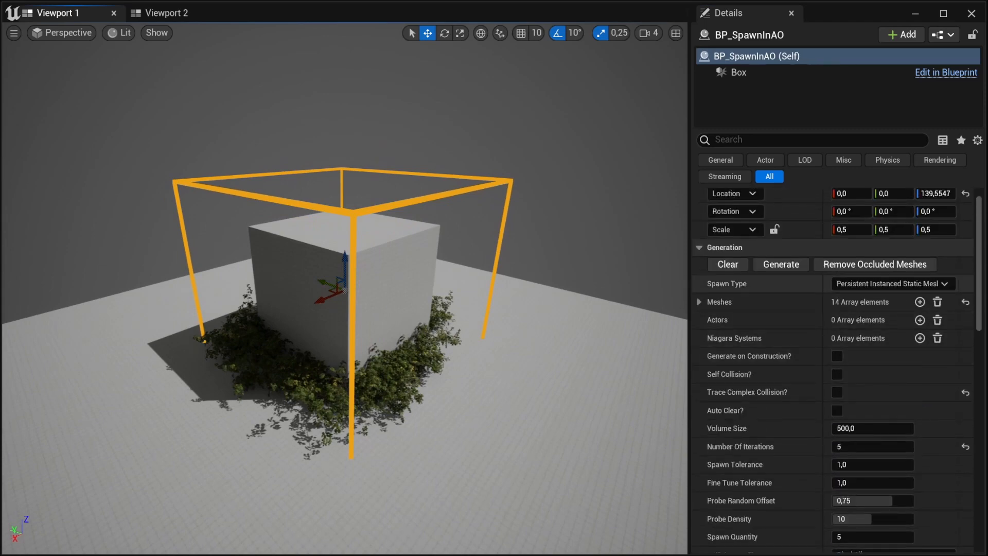
left_click(779, 264)
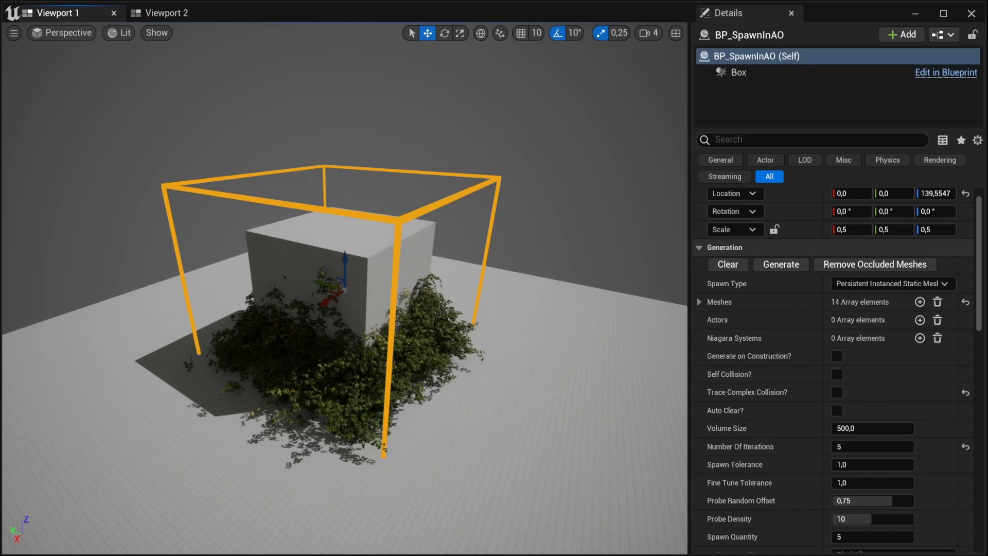
- Enable Self Collision and Trace Complex Collision, then regenerate sparse bush patches on the cube
left_click(836, 374)
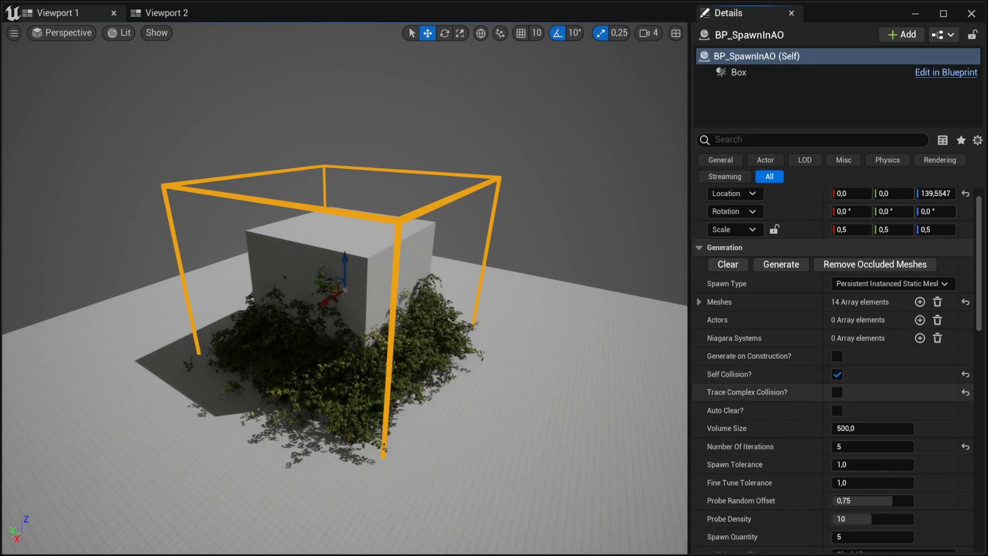
left_click(836, 392)
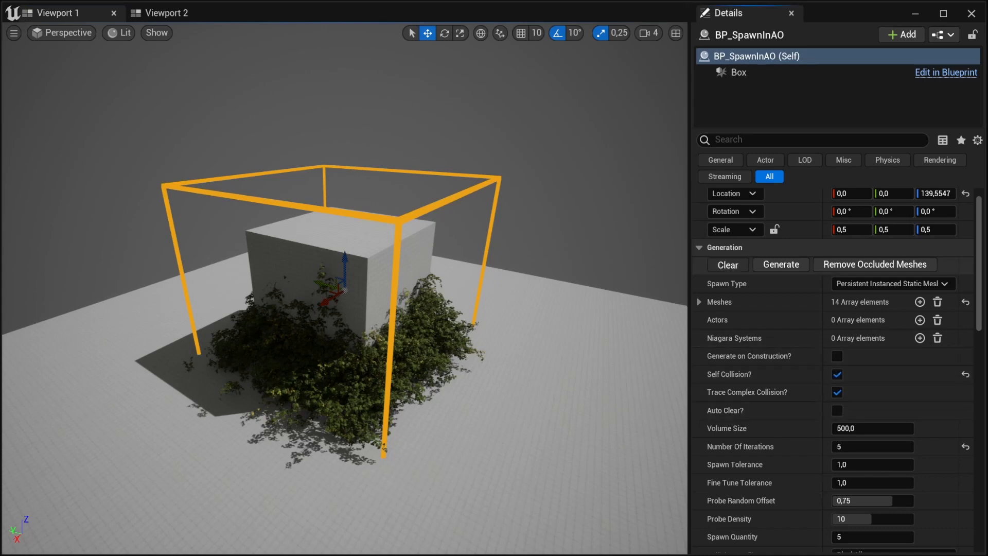
left_click(781, 265)
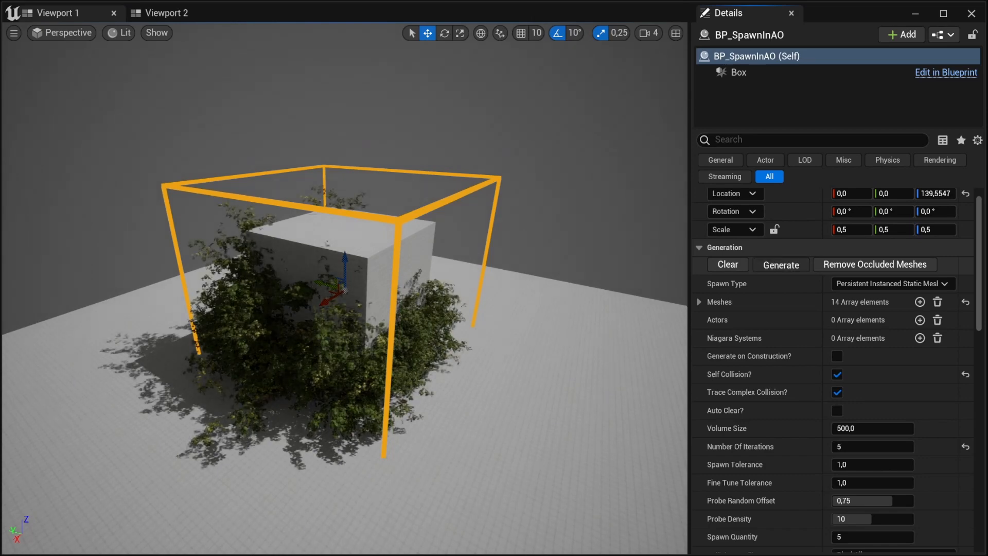
left_click(781, 265)
type("1")
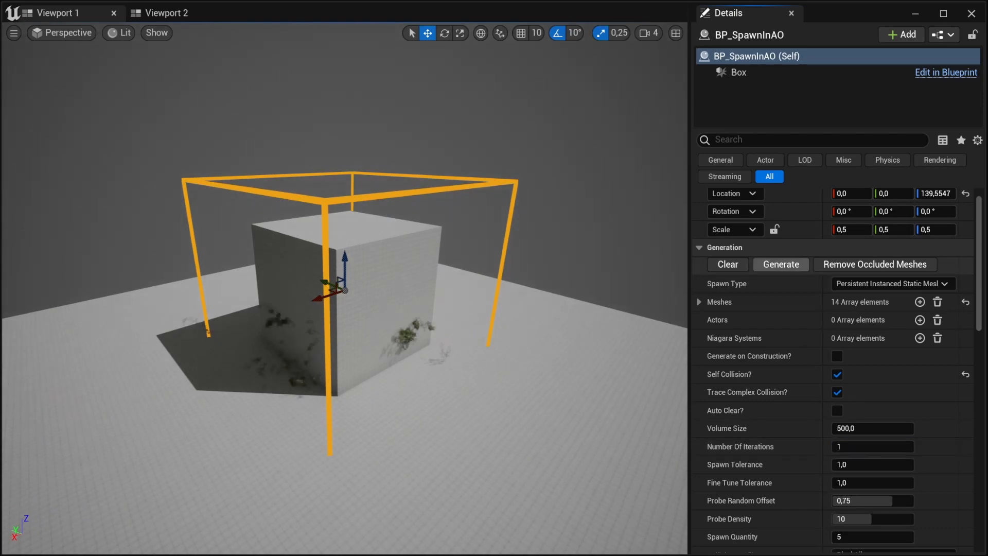
- Clear all spawned bushes, leaving the bare grey cube
left_click(780, 265)
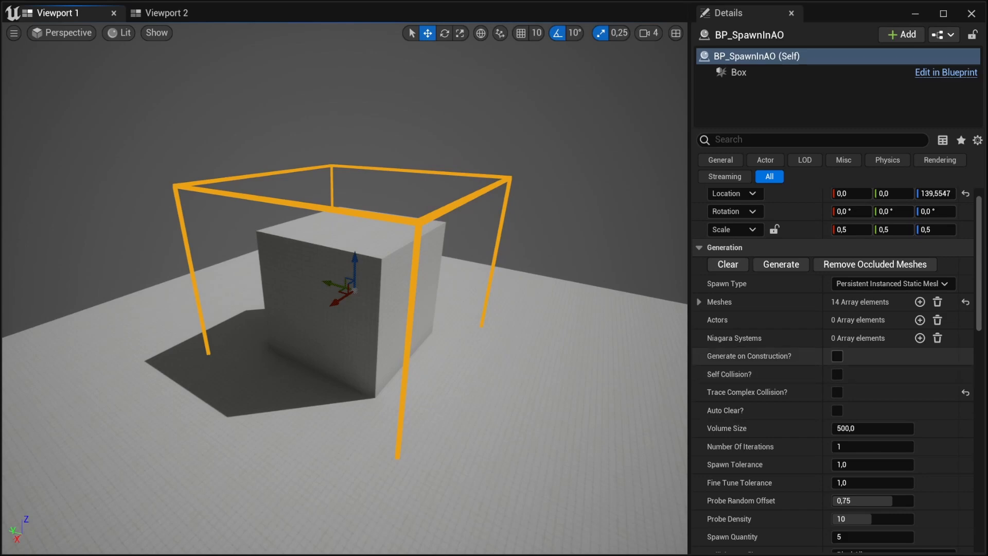
- Enable Generate on Construction on the volume, then select Cube4 in the viewport
left_click(836, 356)
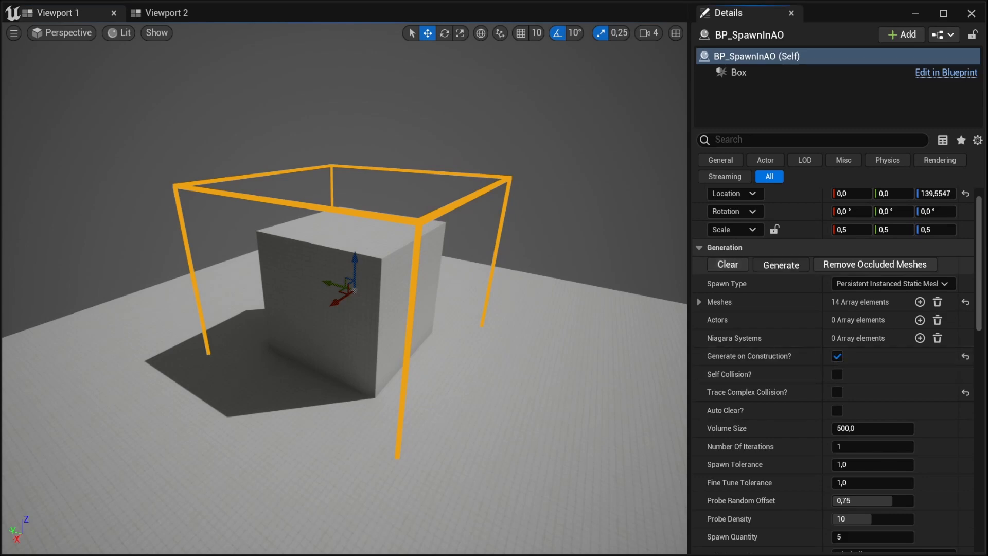
left_click(779, 264)
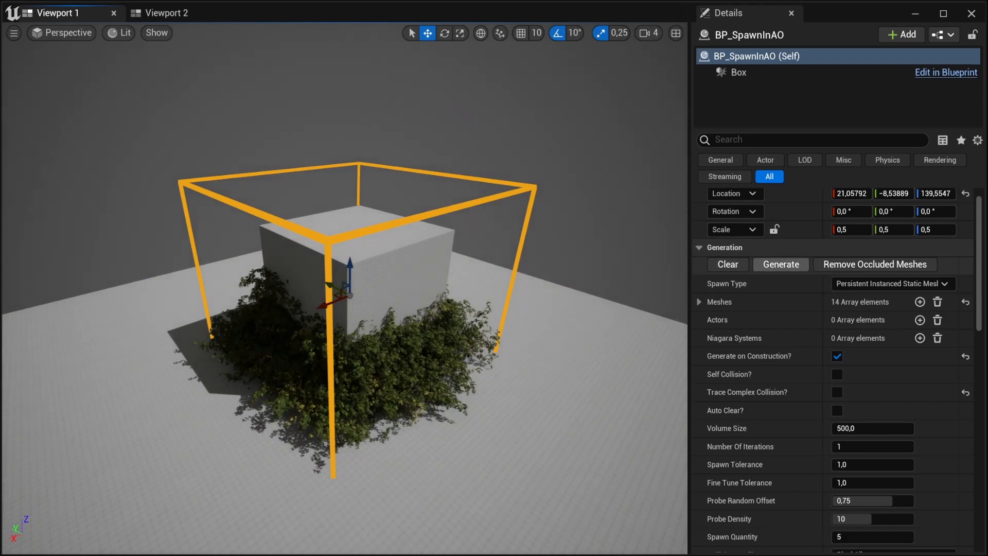
left_click(726, 264)
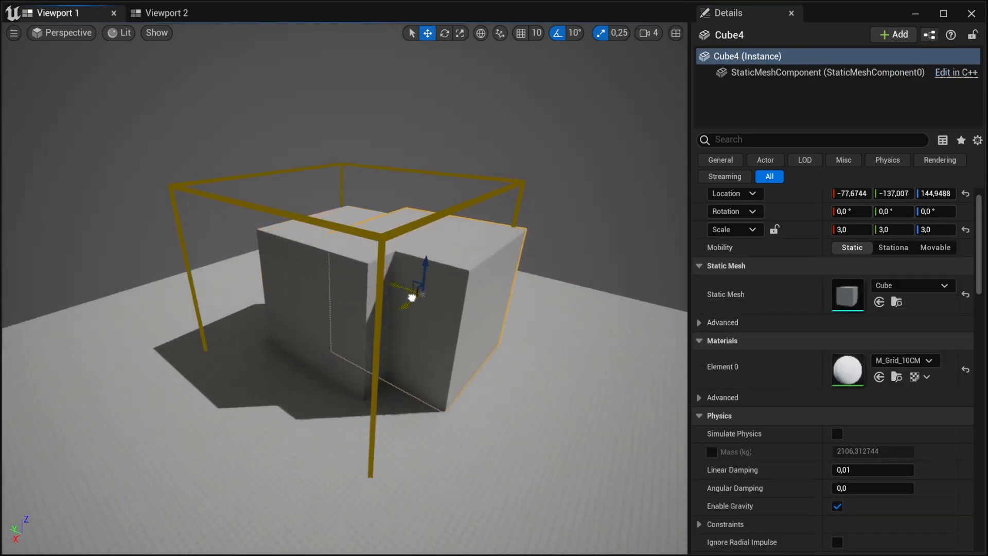
- Reshape Cube4 and position Cube5 beside the tall cube to build a stepped block structure
left_click_drag(410, 296, 391, 383)
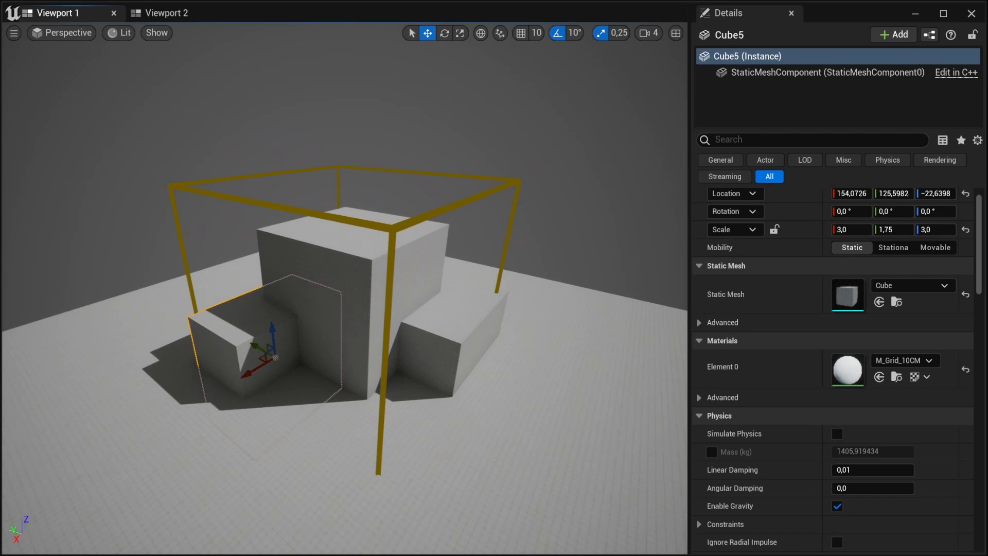
left_click_drag(271, 329, 263, 314)
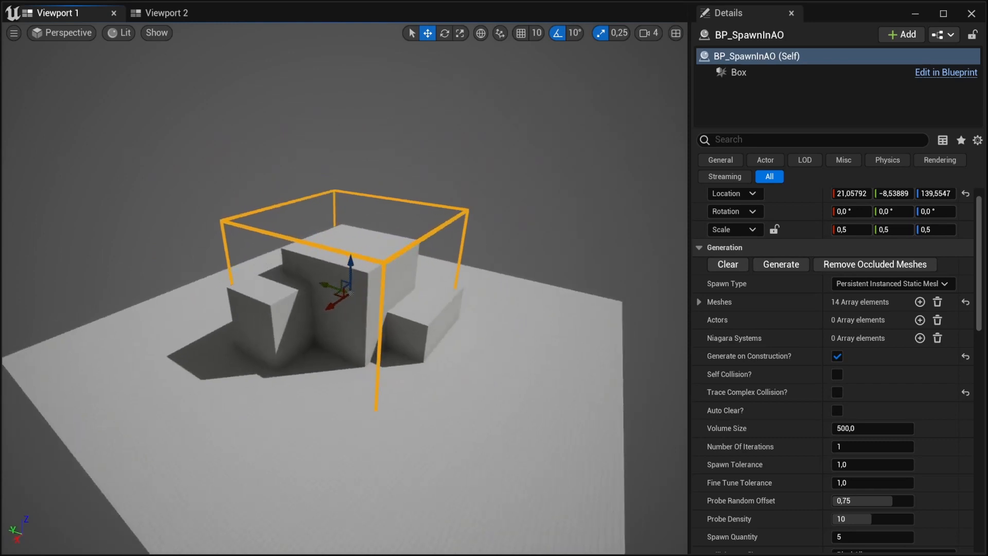
- Select BP_SpawnInAO and drag its volume across to sit over the central stepped cubes
left_click(781, 265)
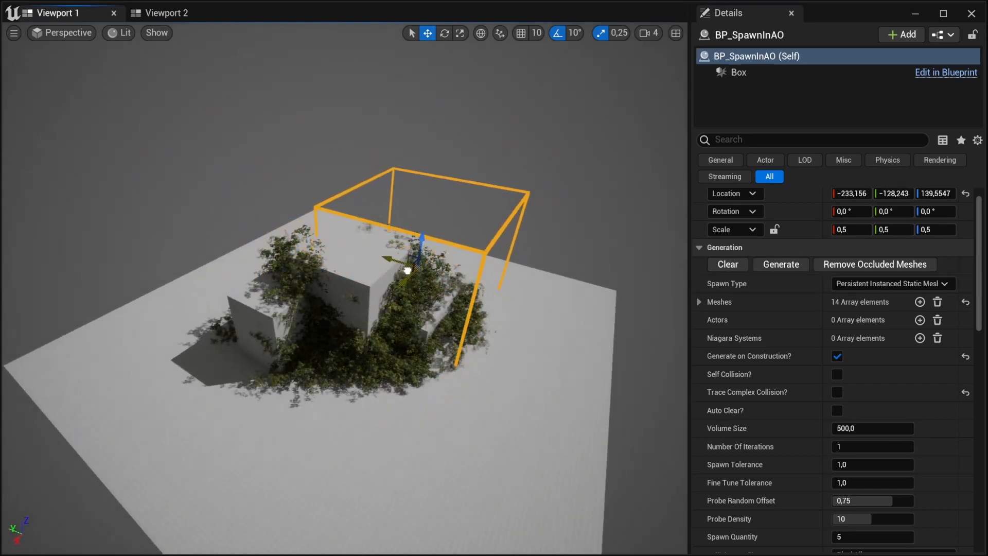
left_click_drag(406, 264, 284, 321)
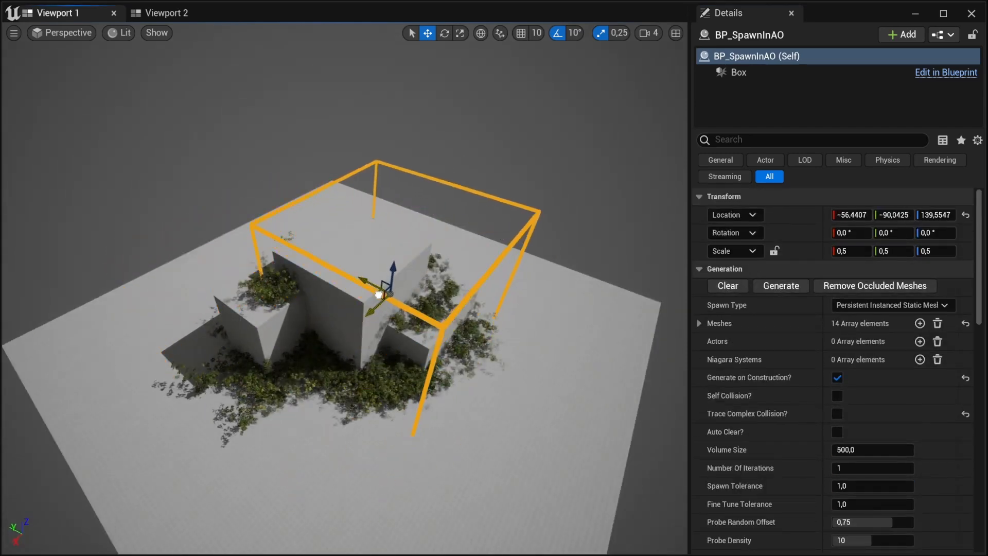
left_click_drag(377, 295, 246, 315)
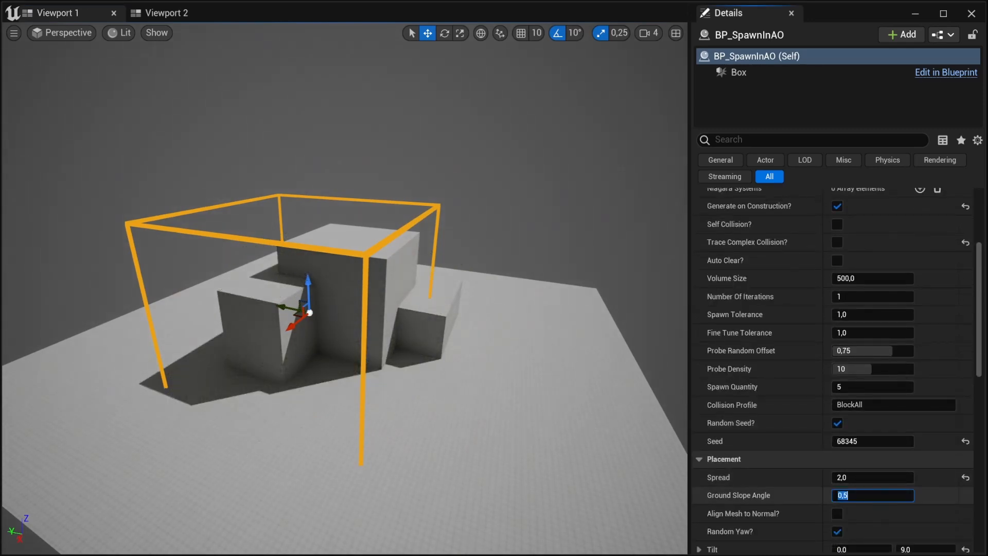
- Set Ground Slope Angle to -1.0 and regenerate with new seeds until bushes blanket the structure
type("-1.0")
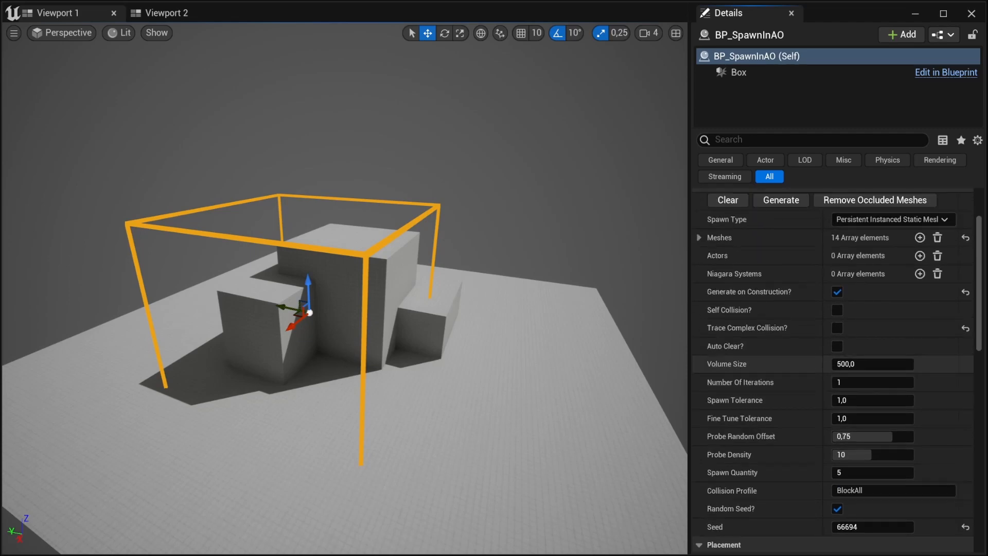
left_click(779, 200)
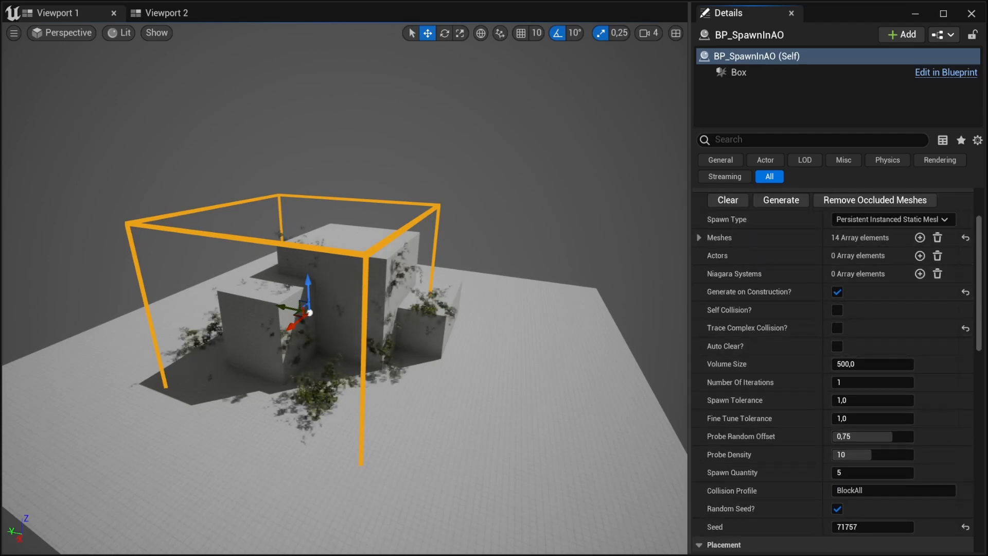
left_click(780, 200)
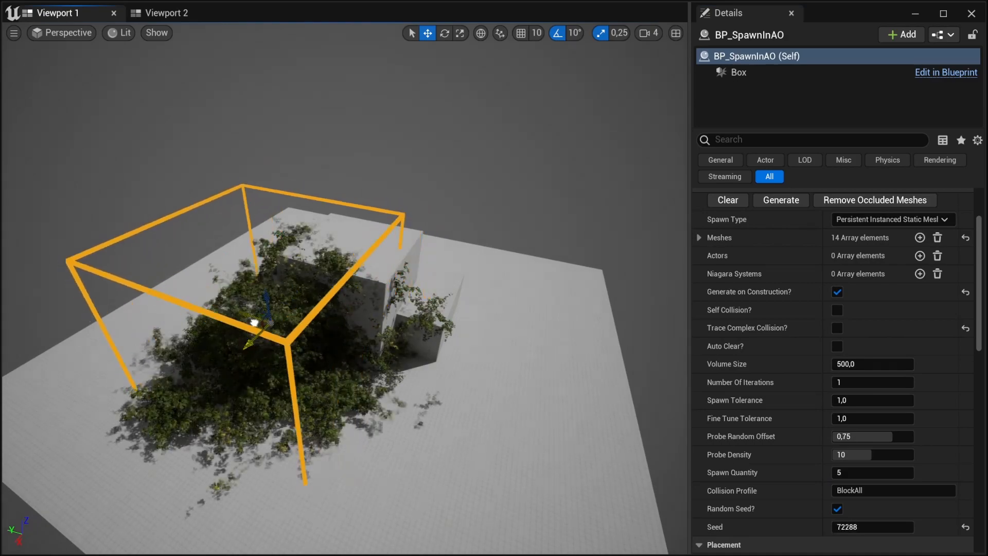
left_click(780, 199)
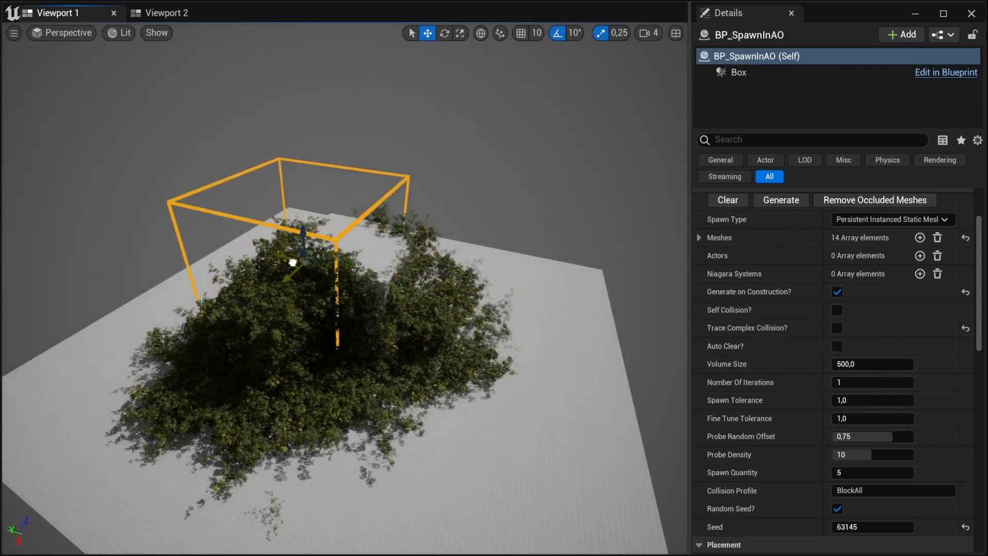